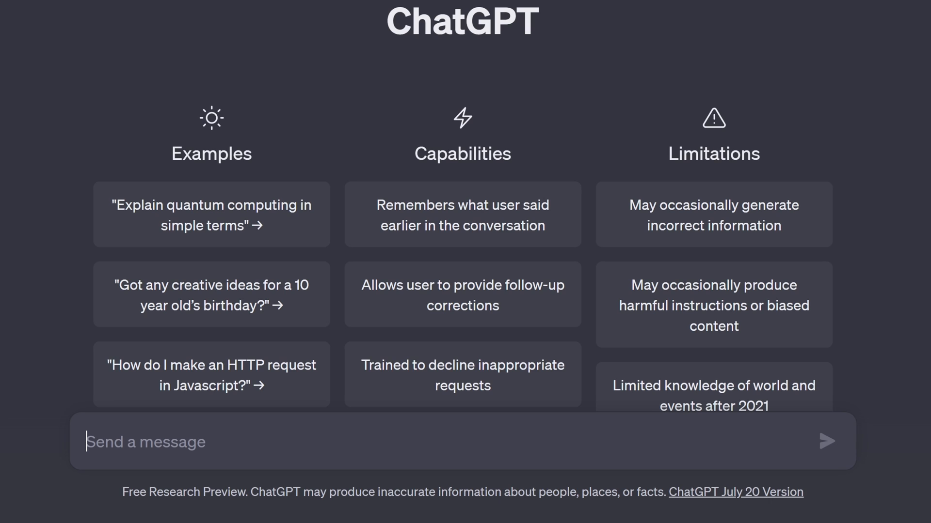
Draft a ChatGPT prompt for a MAUI login page: header, username, password, signup, footer, colours
text(I need to create a login page for my .NET MAUI App project. The application name is "Demo Authentication App".)
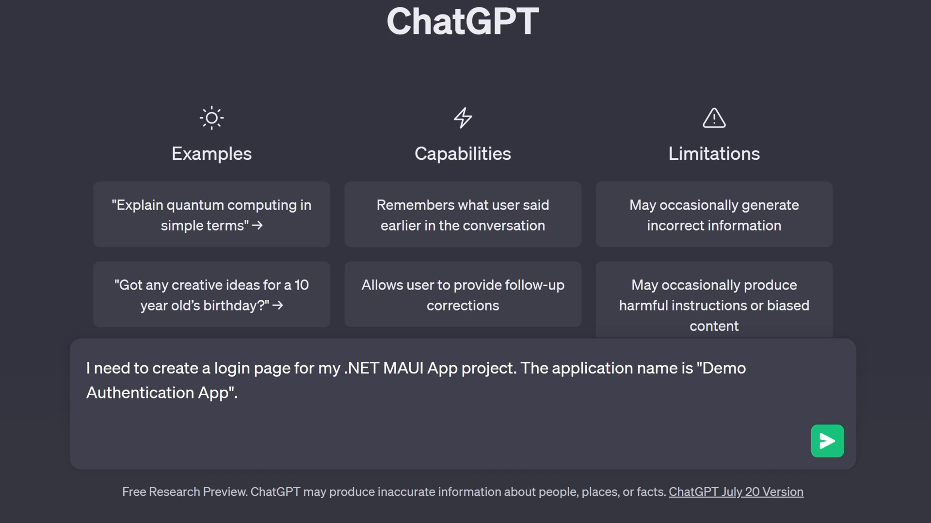
text(The page should contain the following elements.)
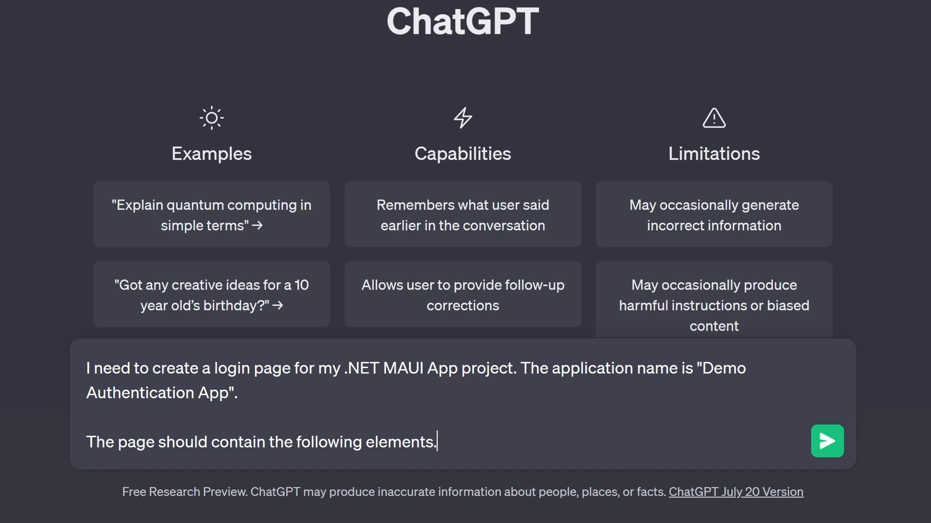
text(1. A Header Bar displaying the icon and application name inside)
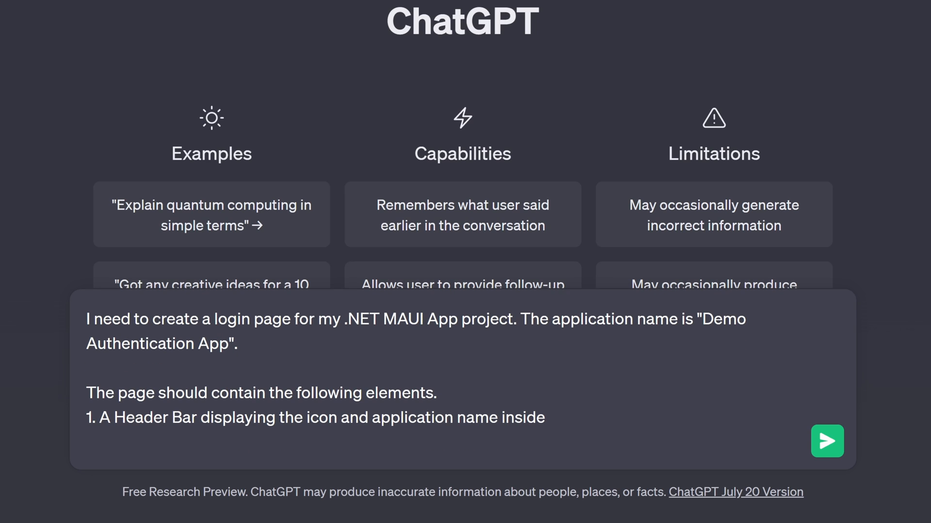
text(2. Input field for entering the Username)
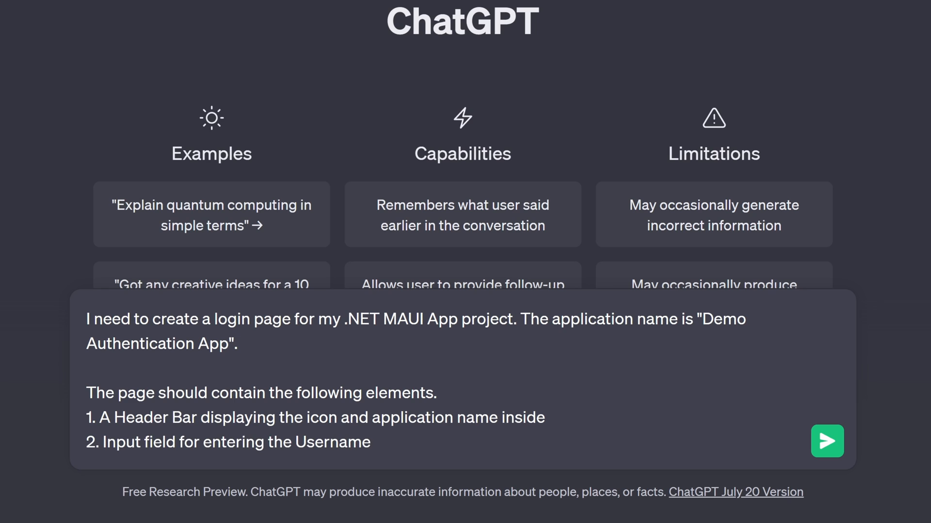
text(3. Input field for entering the Password)
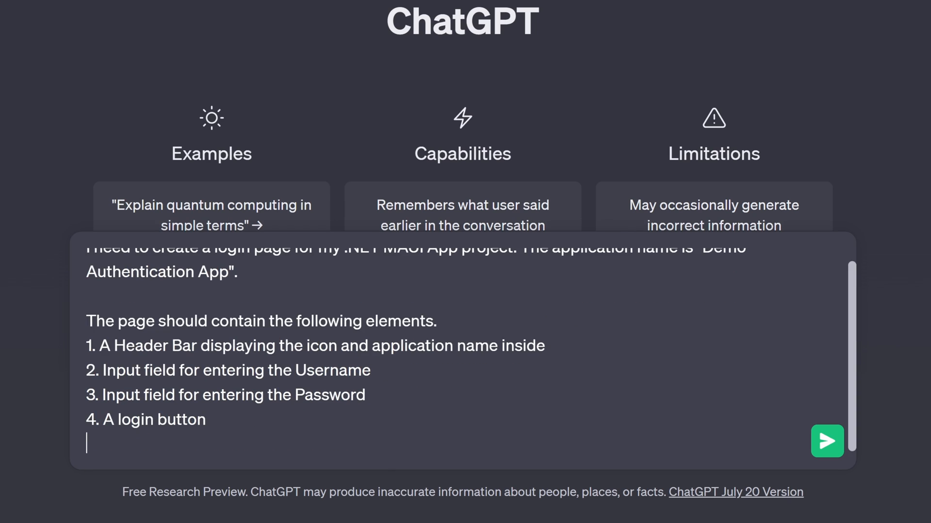
text(5. A signup button at the bottom.)
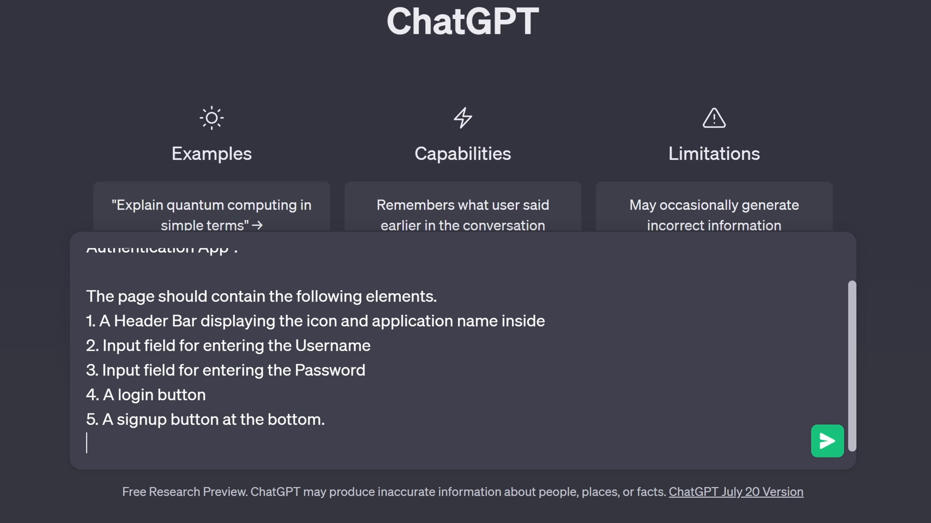
text(6. A footer bar displaying "Coding Droplets" inside in small font size. The footer bar should be aligned to the bottom of the page)
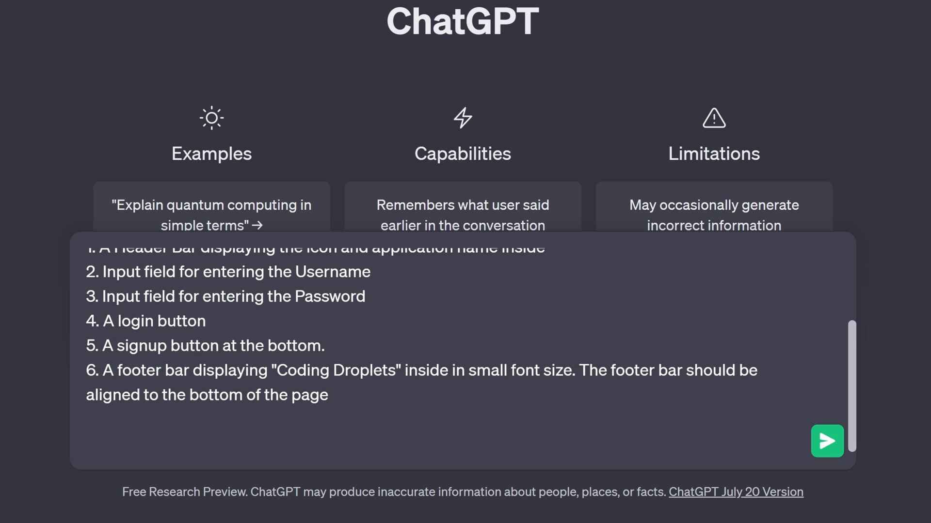
text(You can use the below color codes.)
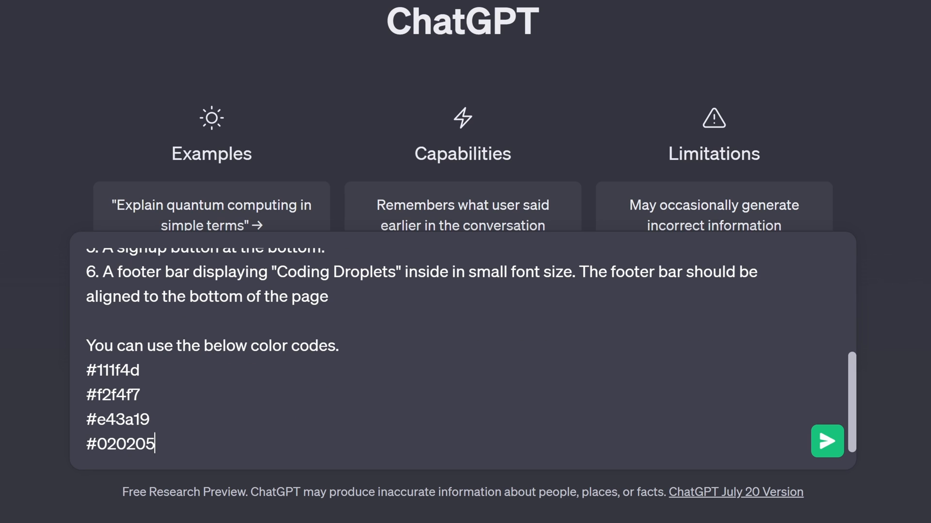
key(Enter)
text(Create a stylish XAML design)
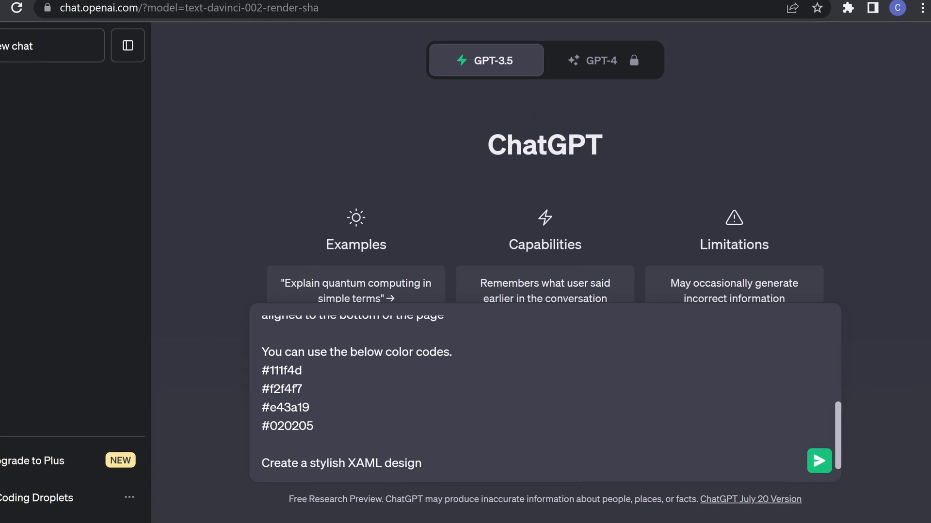
Send the login page prompt and scroll through ChatGPT's generated XAML
click(819, 461)
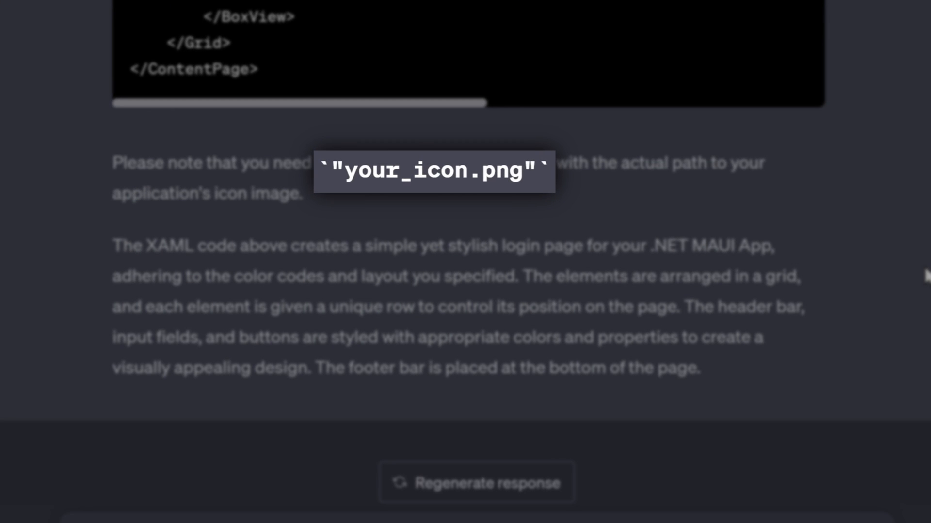
scroll(down, 3)
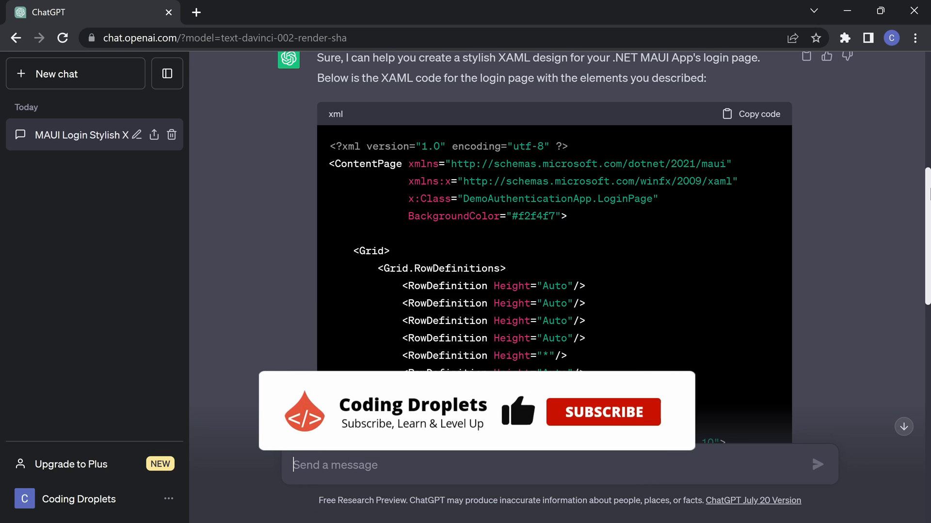
Begin a follow-up ChatGPT message starting 'I would like to hea'
click(602, 412)
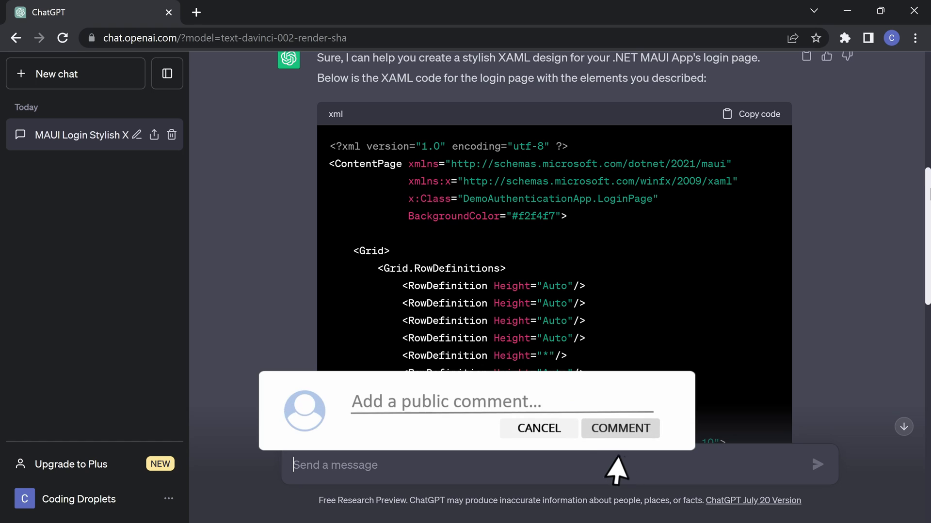
text(I would like to hea)
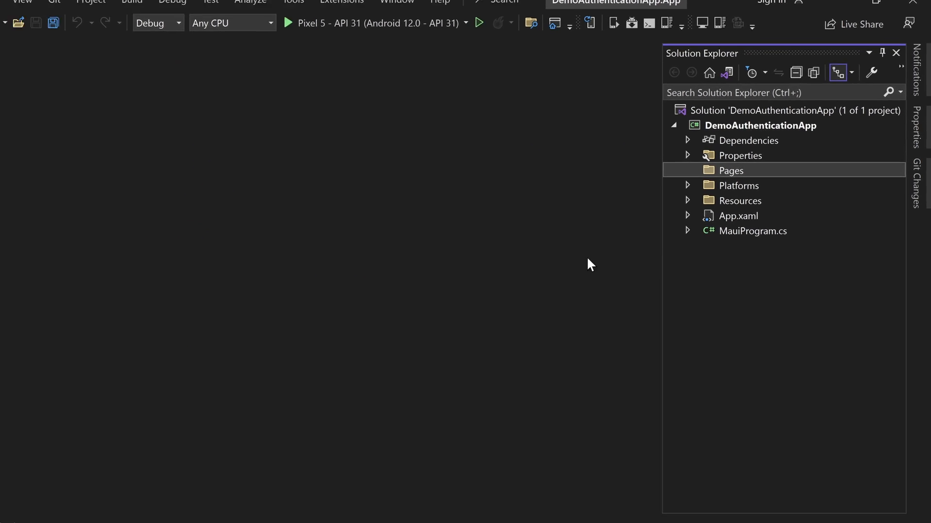
Add LoginPage.xaml as a new ContentPage in Pages and delete its default layout
right_click(732, 170)
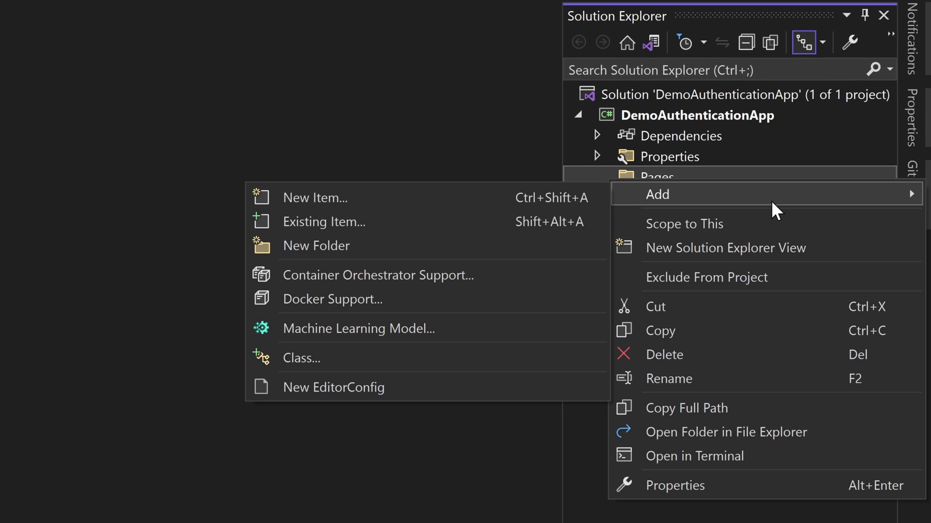
click(315, 197)
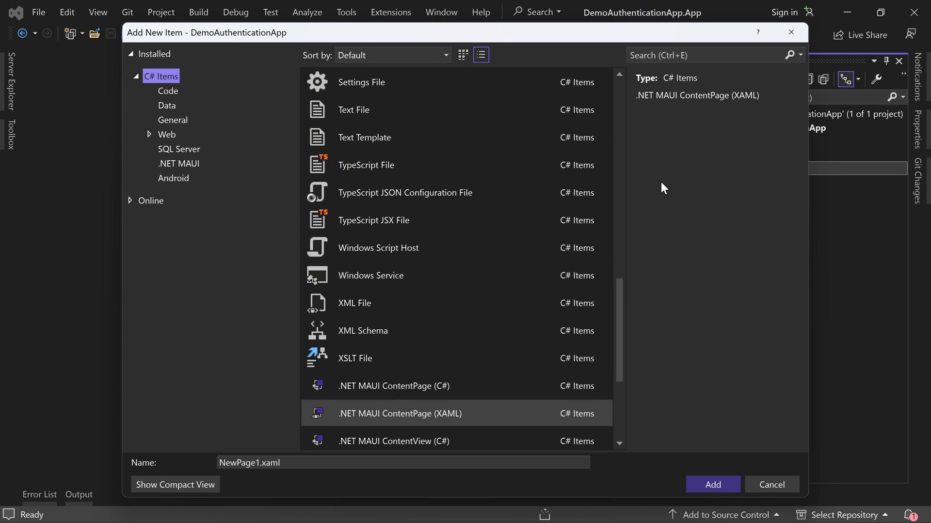
text(LoginPage.xaml)
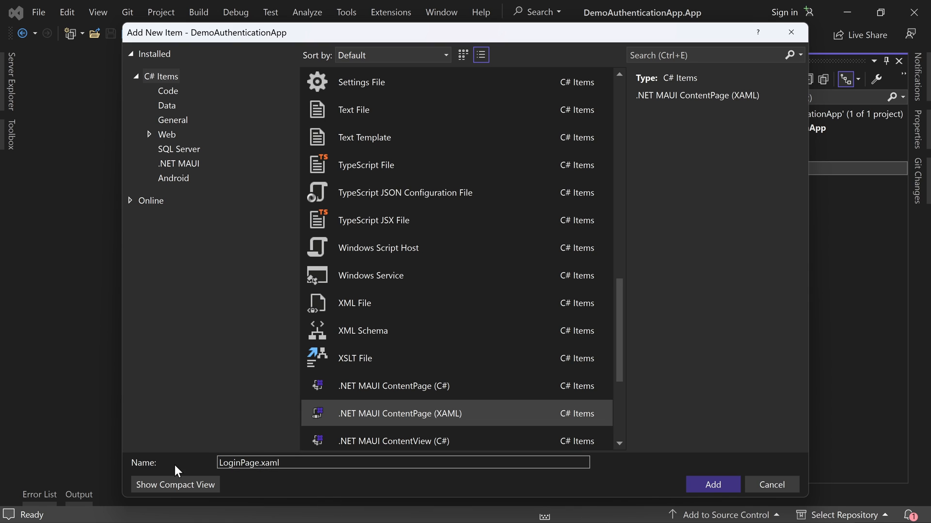
click(711, 485)
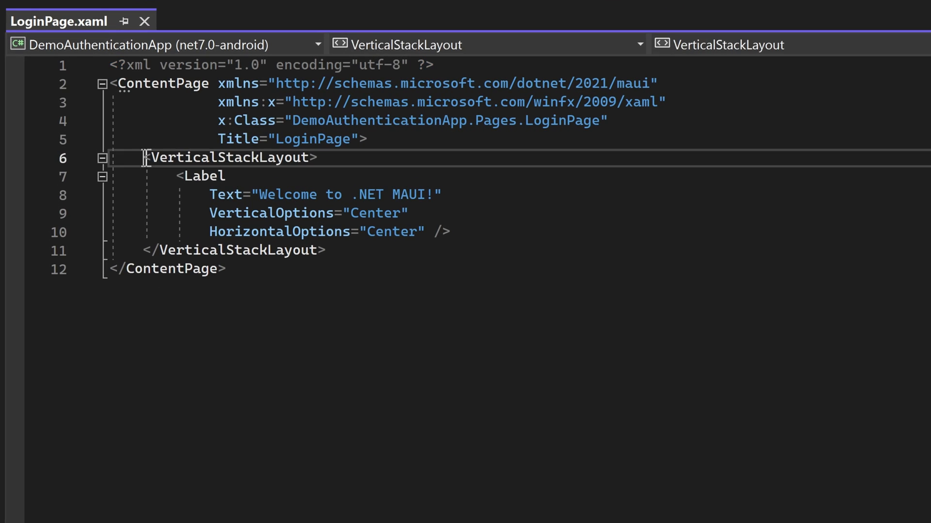
key(Delete)
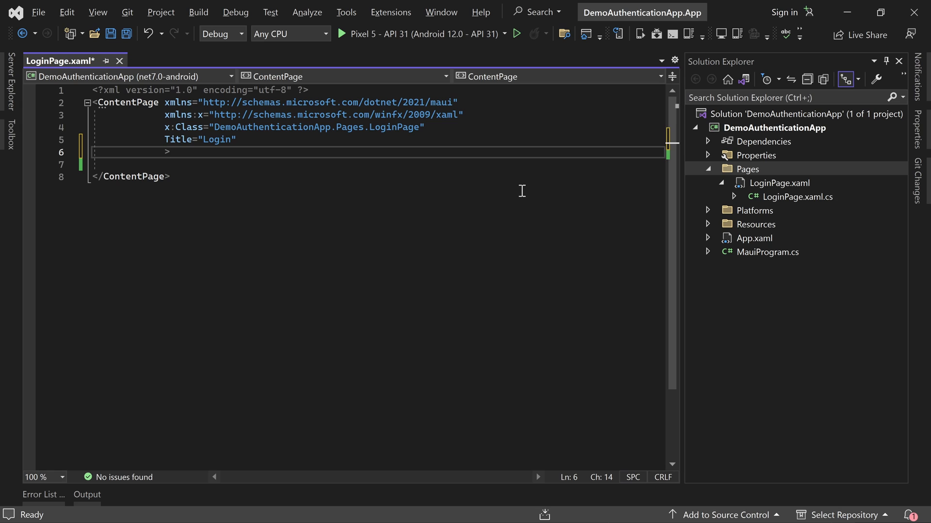
Give the ContentPage background colour #f2f4f7 and review the pasted grid code
text(BackgroundColor="#f2f4f7")
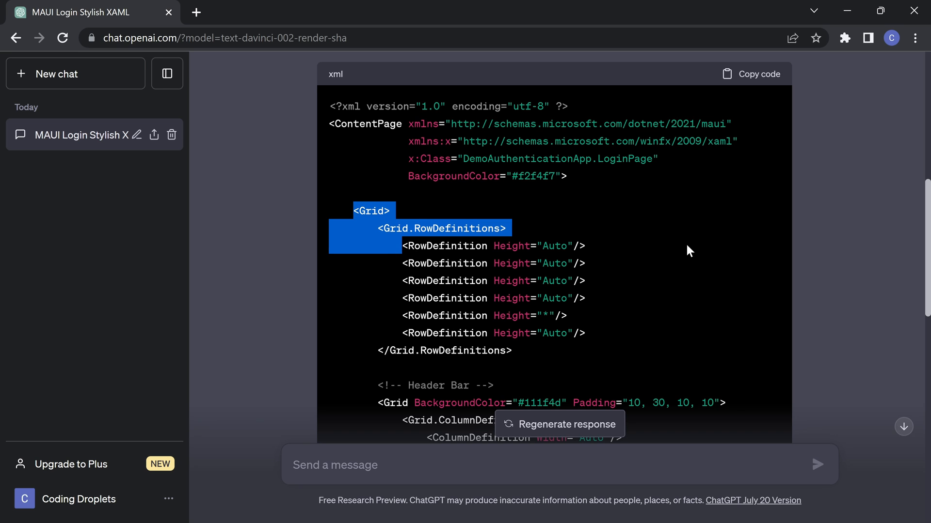
scroll(down, 3)
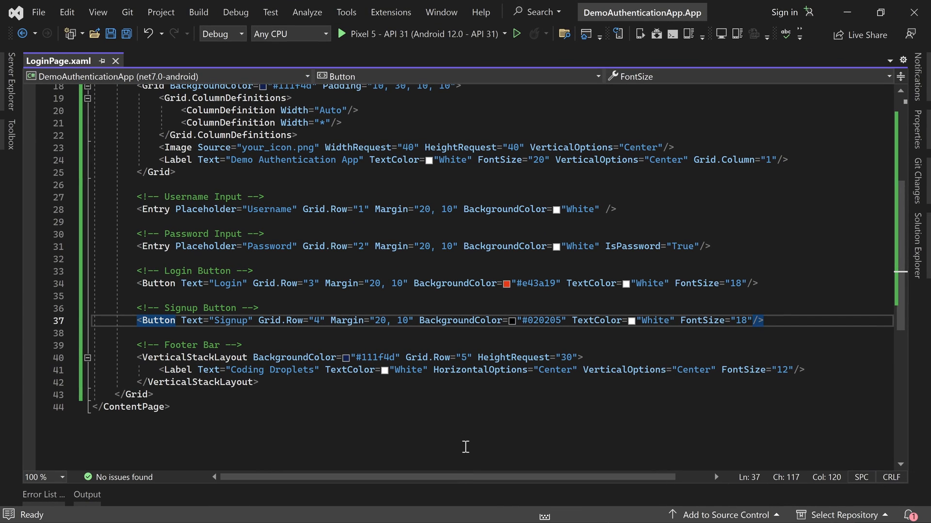
Open App.xaml.cs and set MainPage to a new LoginPage
click(919, 243)
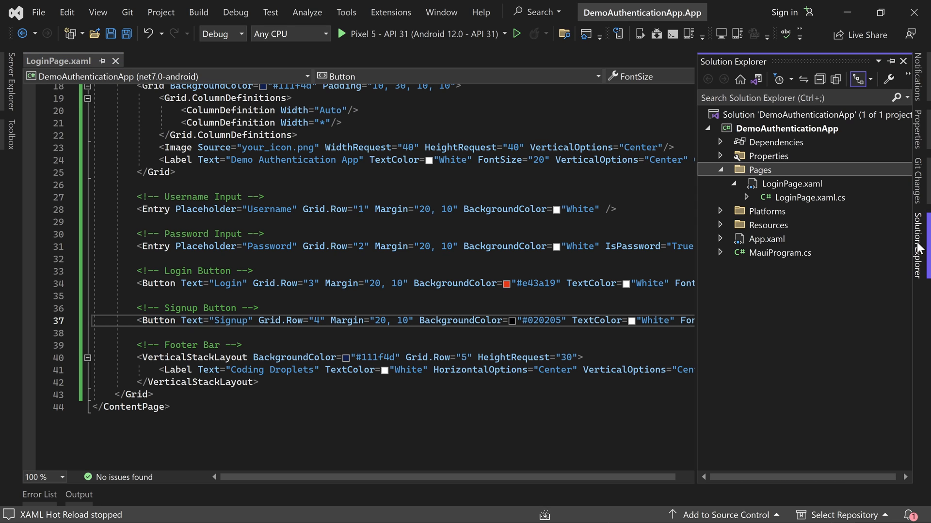
click(720, 238)
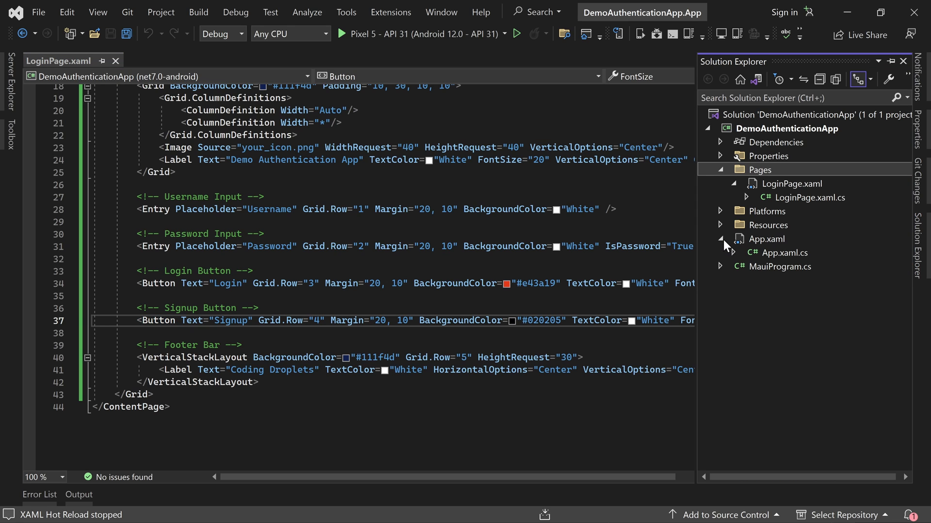
double_click(782, 252)
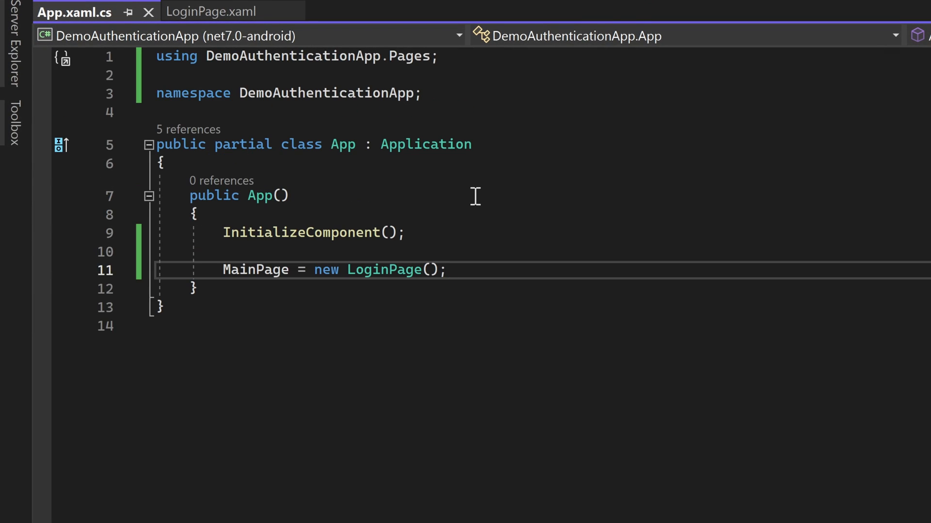
click(211, 12)
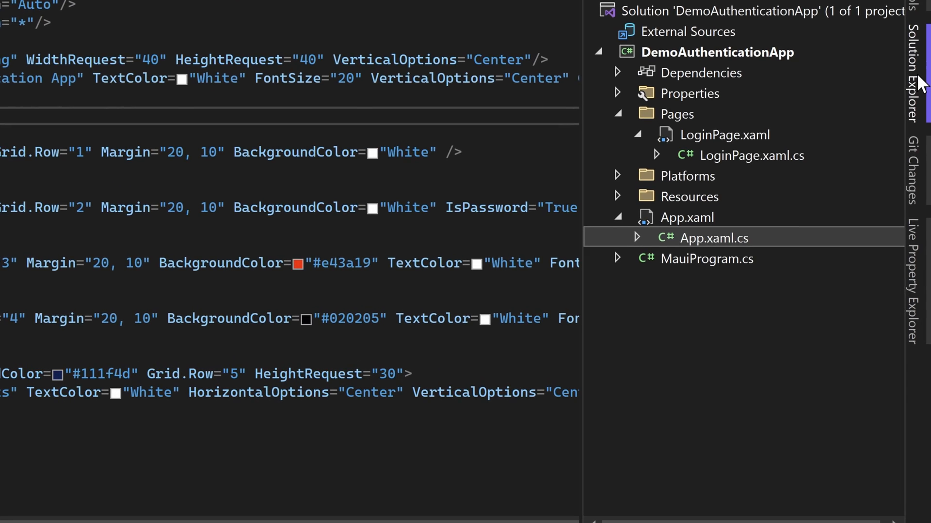
Expand Resources and bring up the Images folder's actions to add the app icon
click(617, 197)
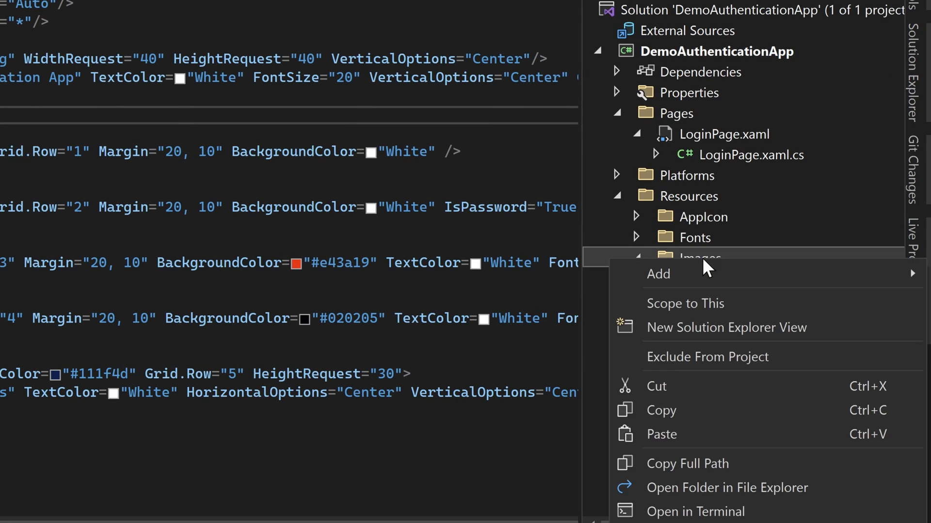
click(701, 257)
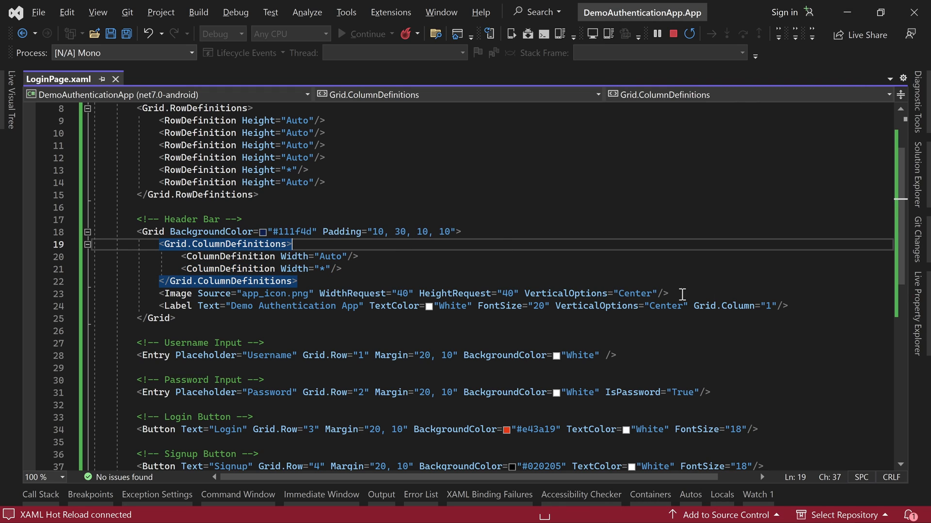
Add a seventh auto-height RowDefinition to the login page grid
text(m)
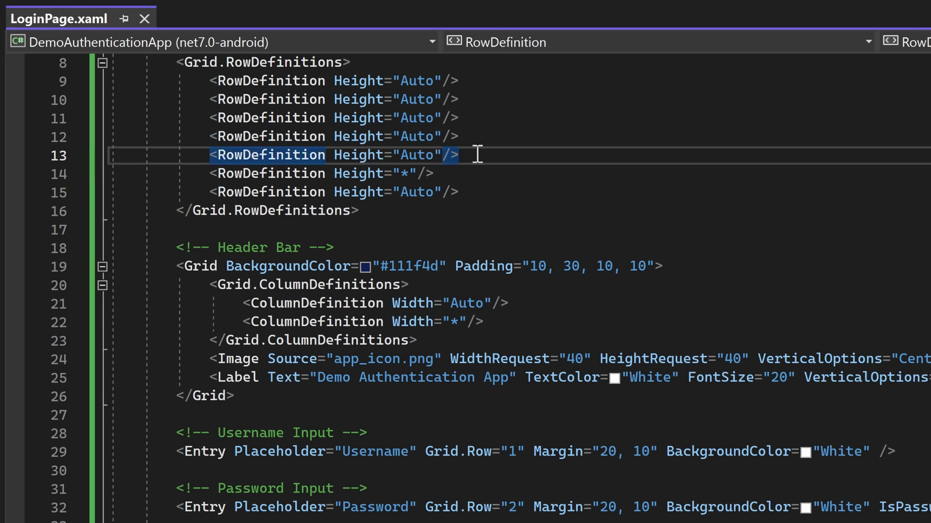
scroll(down, 3)
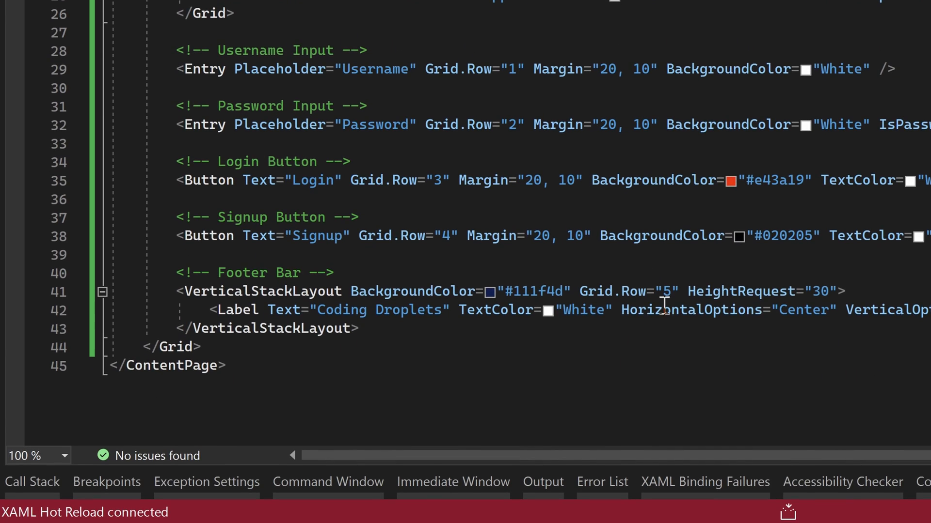
double_click(664, 291)
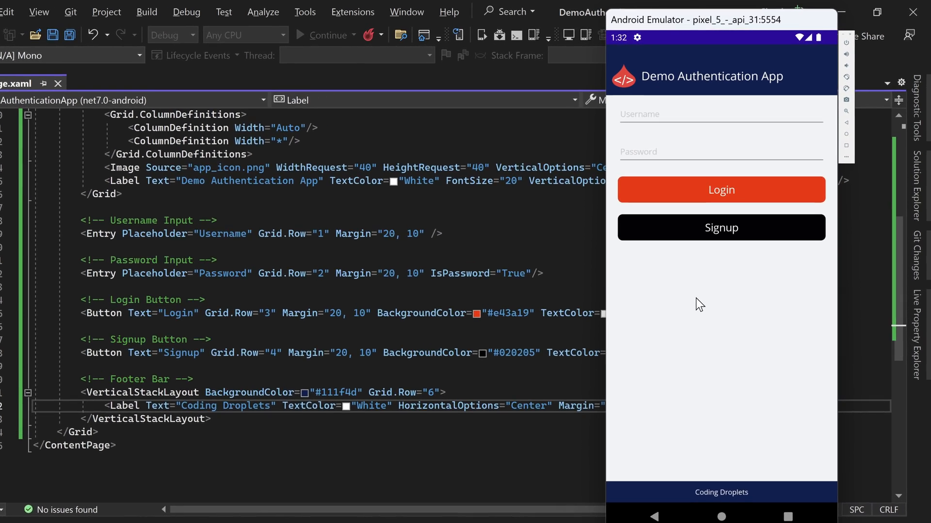
text(test)
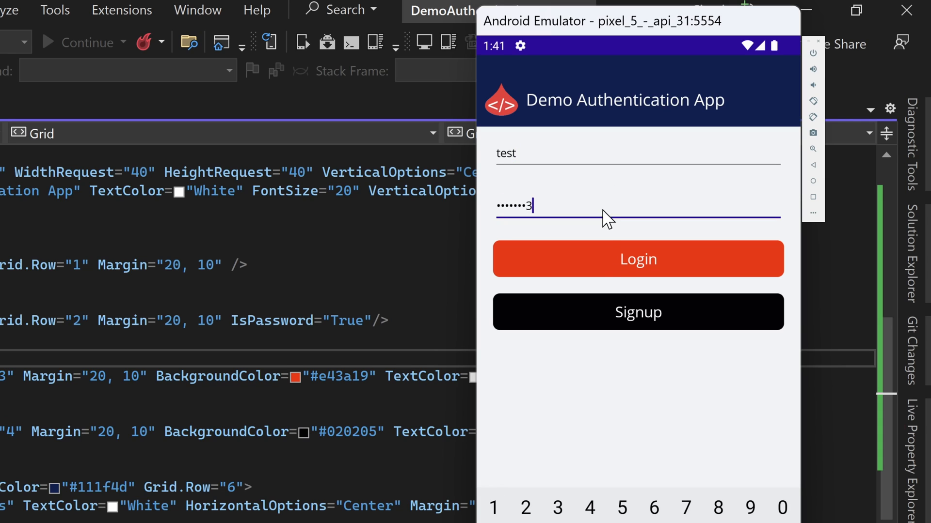
key(Backspace)
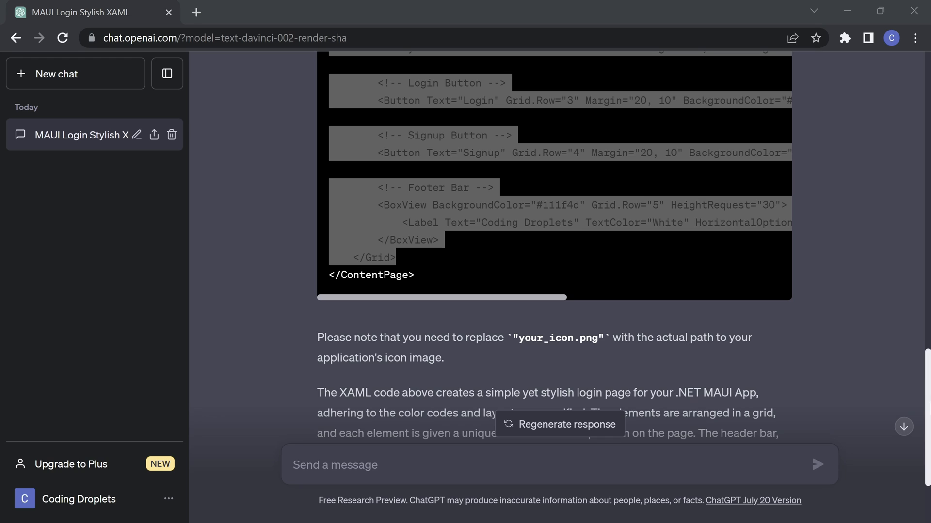
Send a prompt for a stylish Signup page with username, password and confirm password fields
scroll(down, 3)
text(Using the same color codes and design patters. Create a)
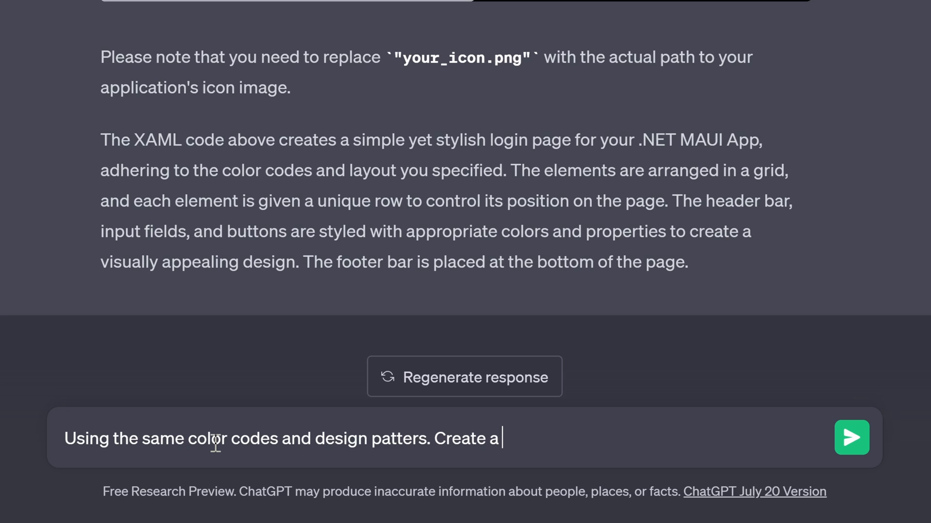
text(stylish Signup Page which contains the below elements.)
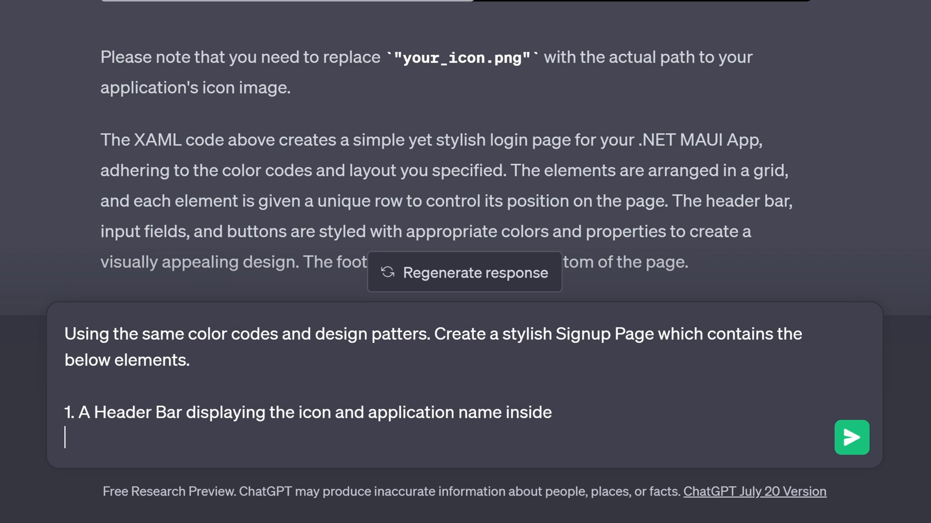
text(2. Input field for entering the Username)
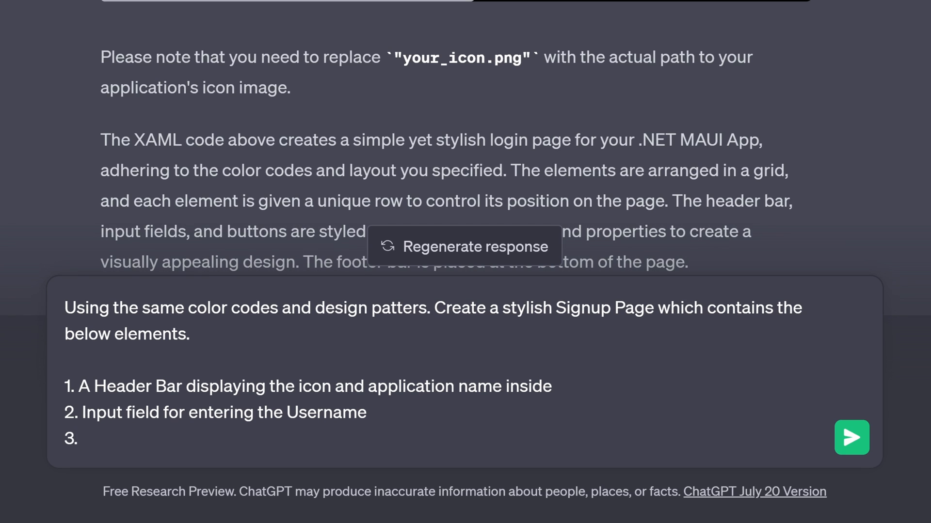
text(Input field for entering the Password)
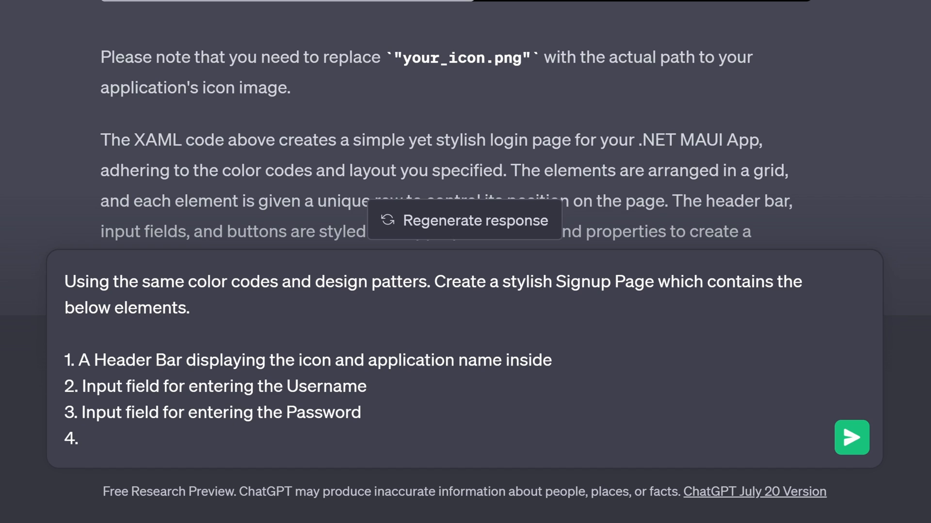
text(Input field for entering the Confirm Password)
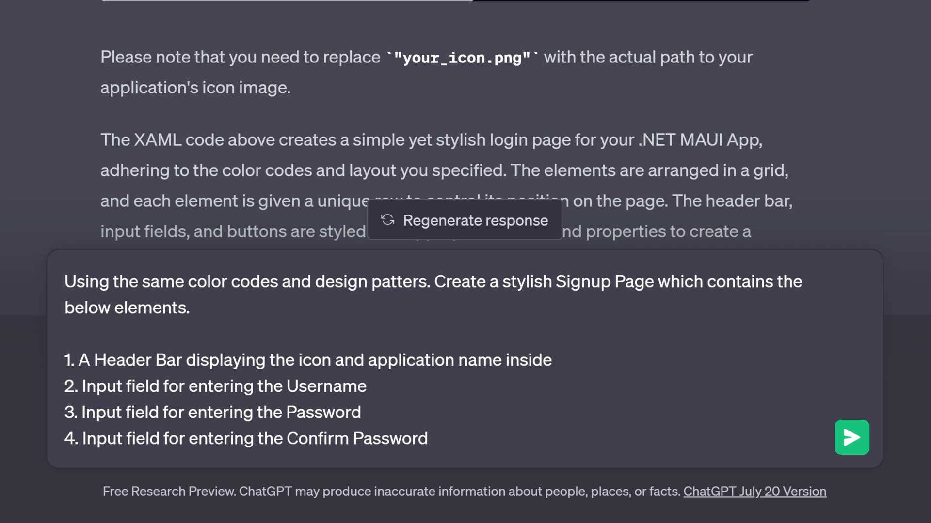
click(851, 439)
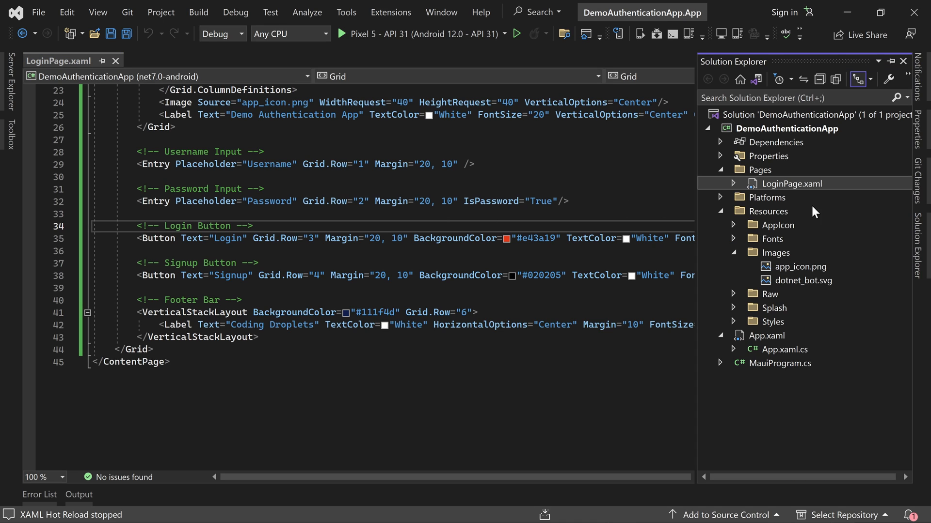
Add SignupPage.xaml as a .NET MAUI ContentPage in Pages and delete its default welcome label
right_click(759, 170)
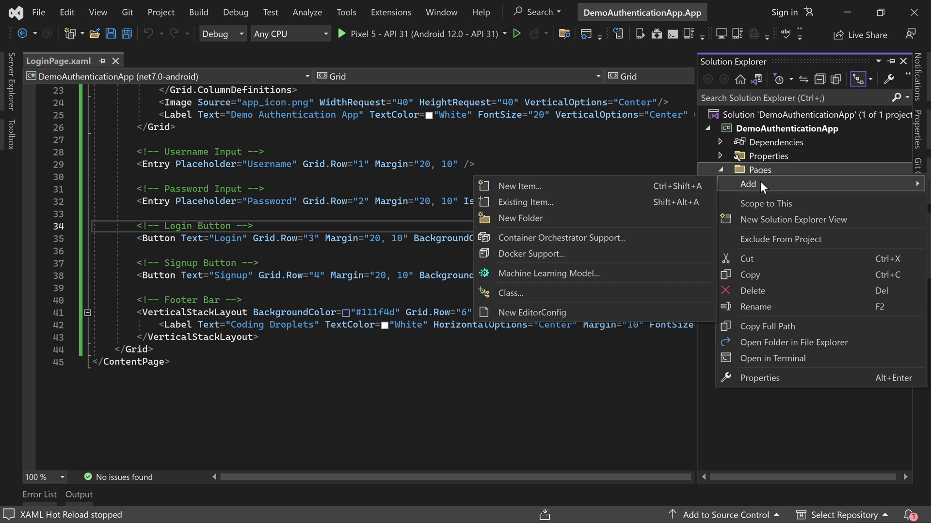
click(519, 186)
text(SignupPage.xaml)
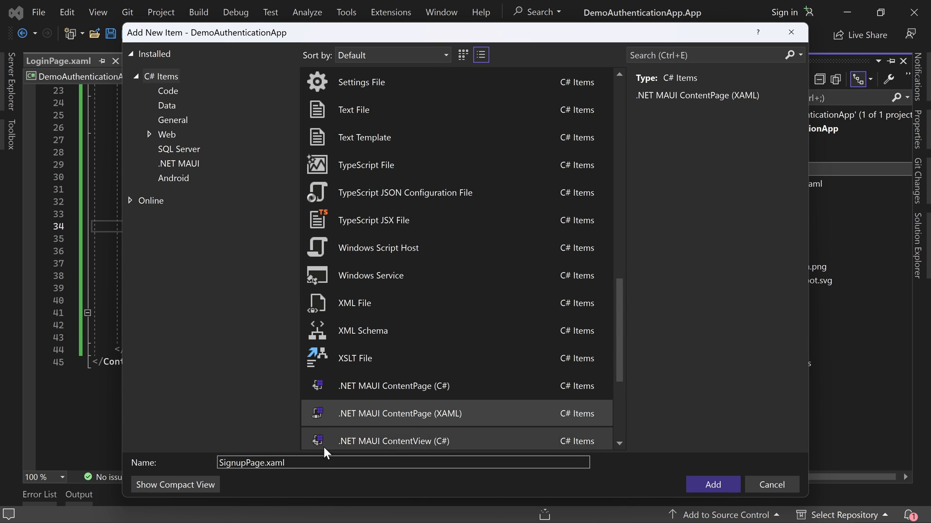
click(711, 484)
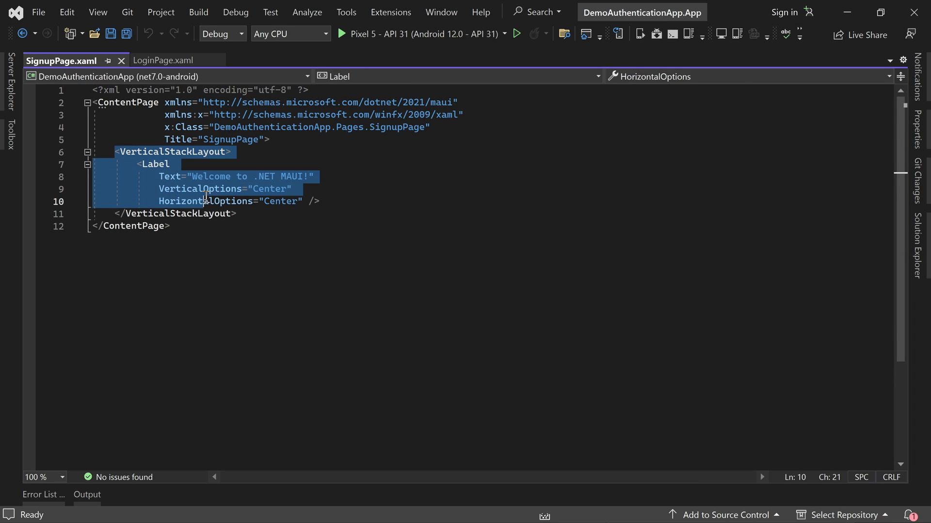
click(239, 214)
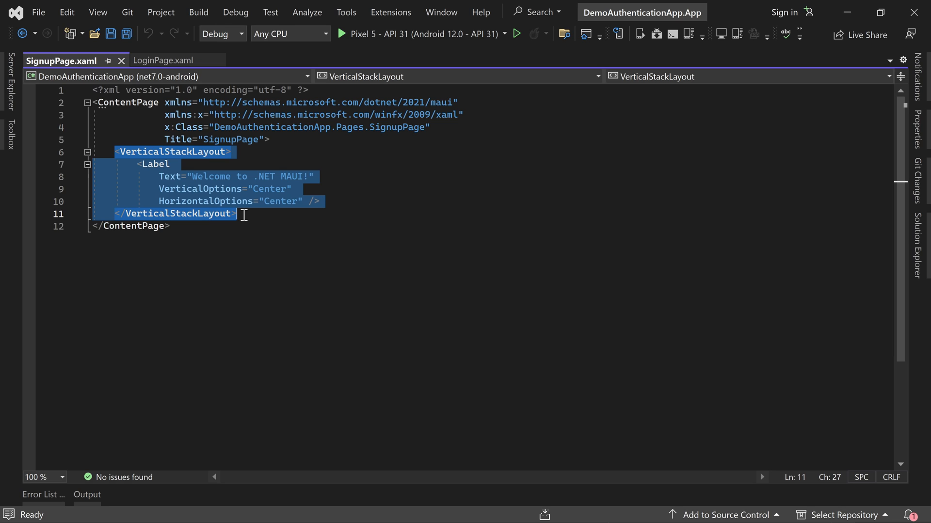
key(Delete)
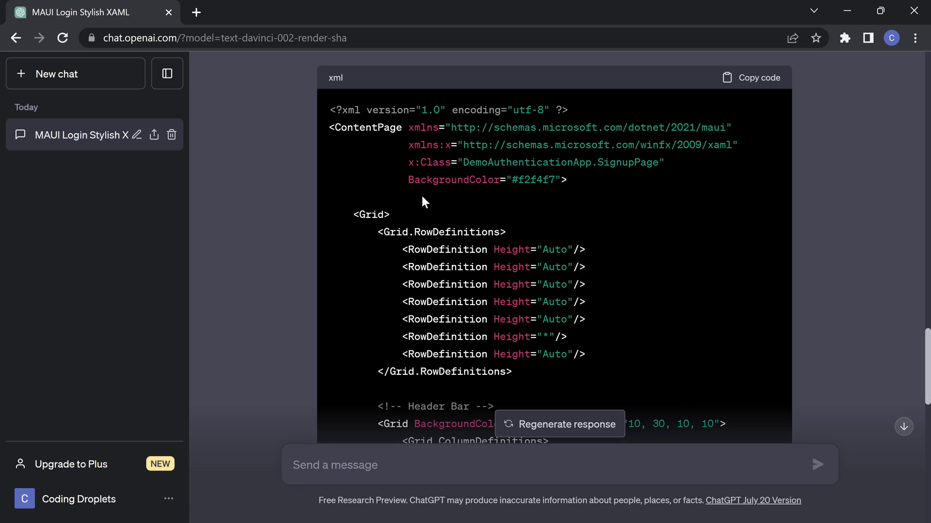
Paste ChatGPT's BackgroundColor #f2f4f7 and signup Grid into SignupPage.xaml, deleting the button's Clicked handler
drag(408, 180, 557, 180)
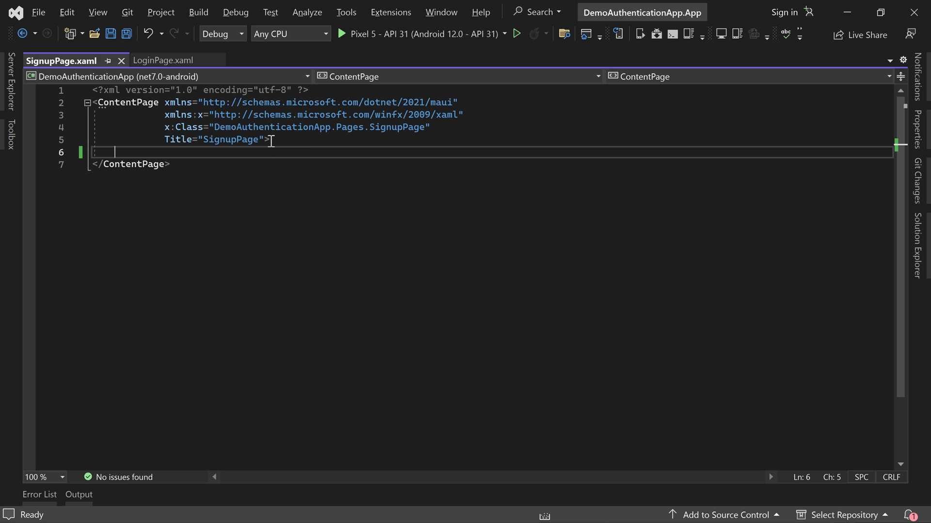
click(268, 140)
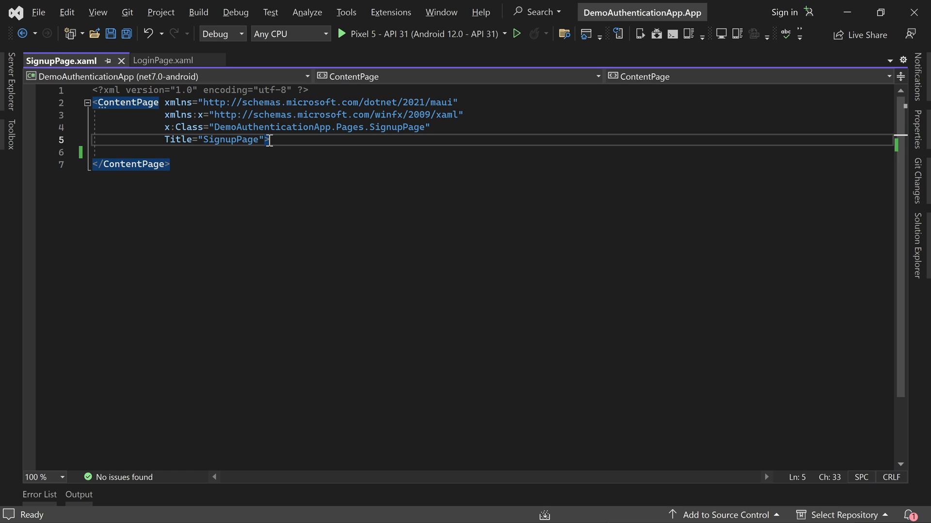
text(BackgroundColor="#f2f4f7")
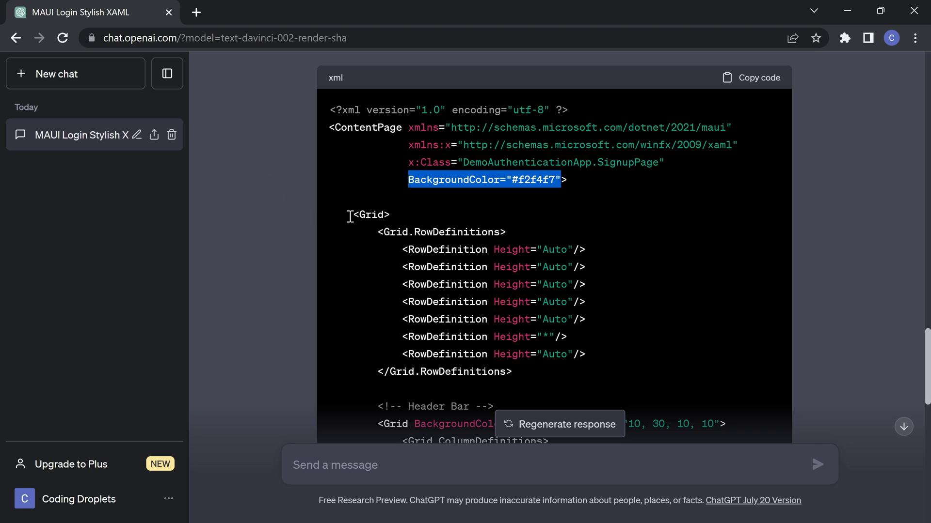
scroll(down, 3)
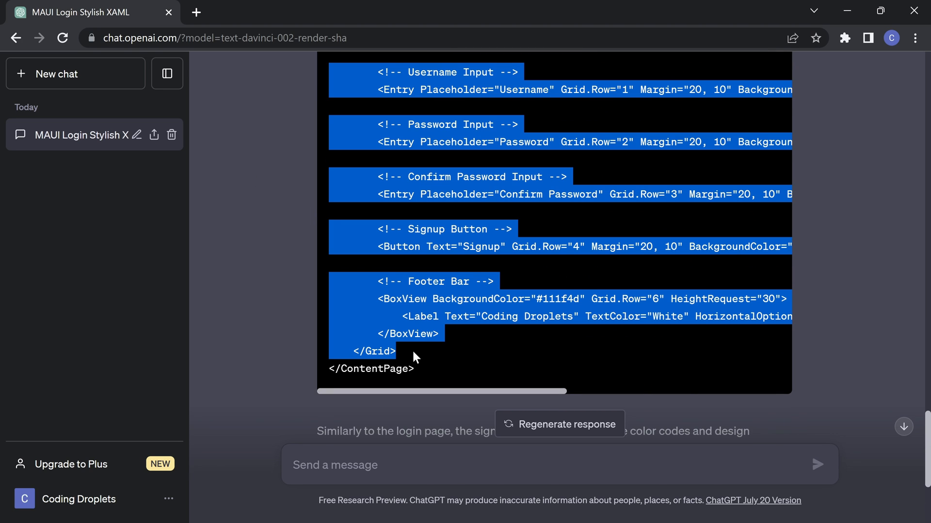
mouse_move(417, 312)
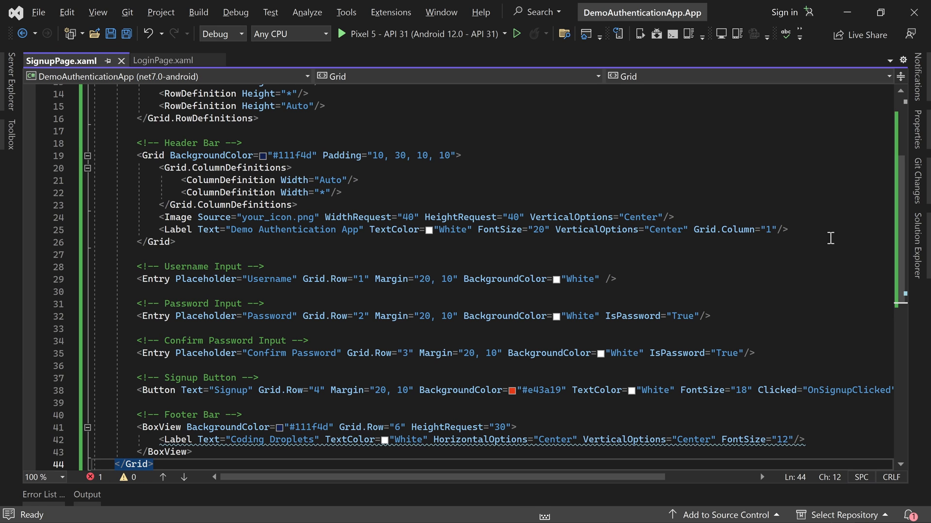
scroll(down, 3)
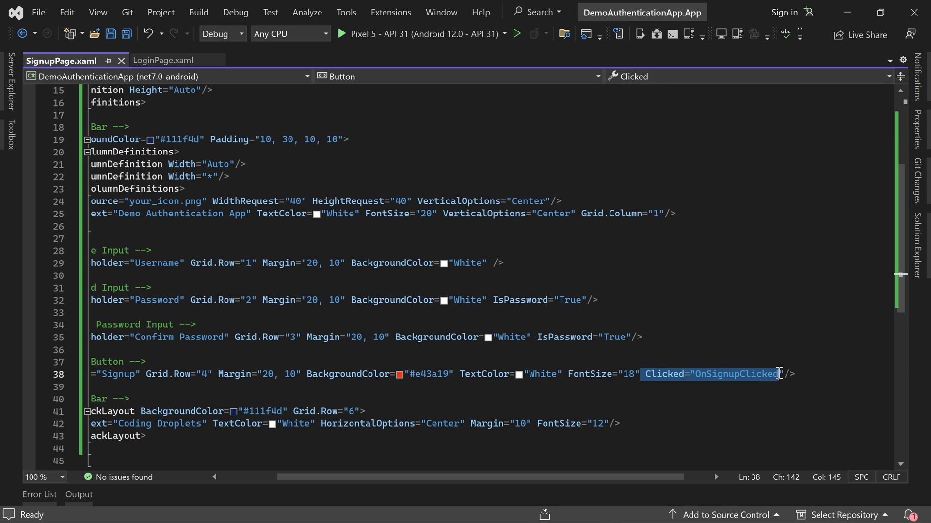
key(Delete)
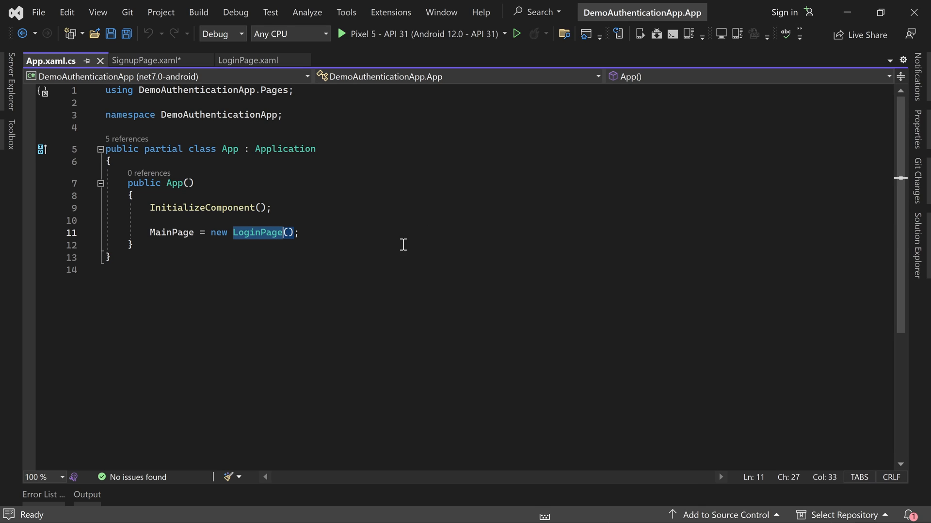
Set MainPage in App.xaml.cs to new SignupPage() and close the file
text(SignupPage)
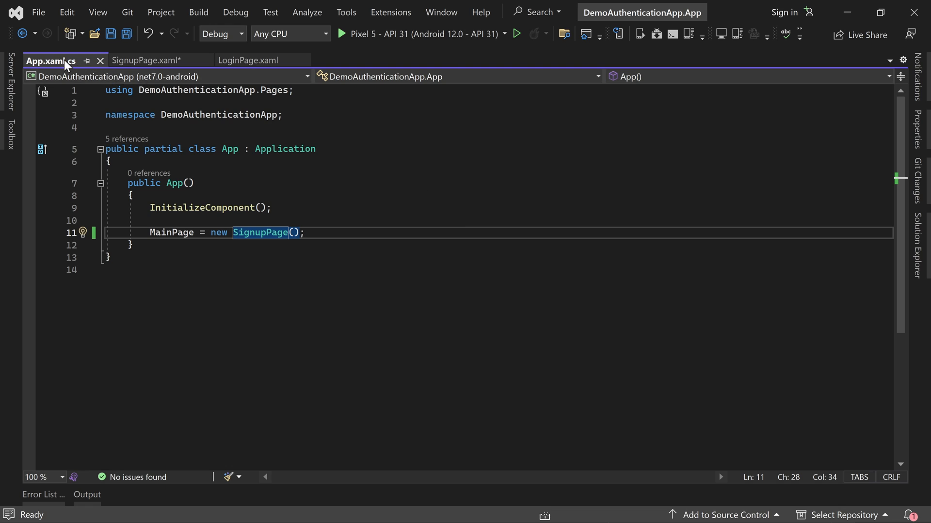
click(146, 60)
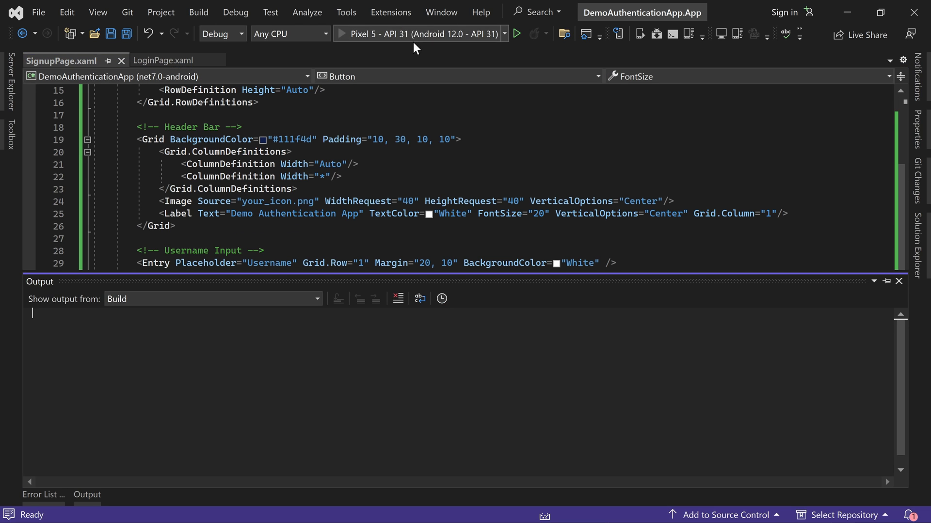
Run the app on the Pixel 5 - API 31 Android emulator
click(515, 34)
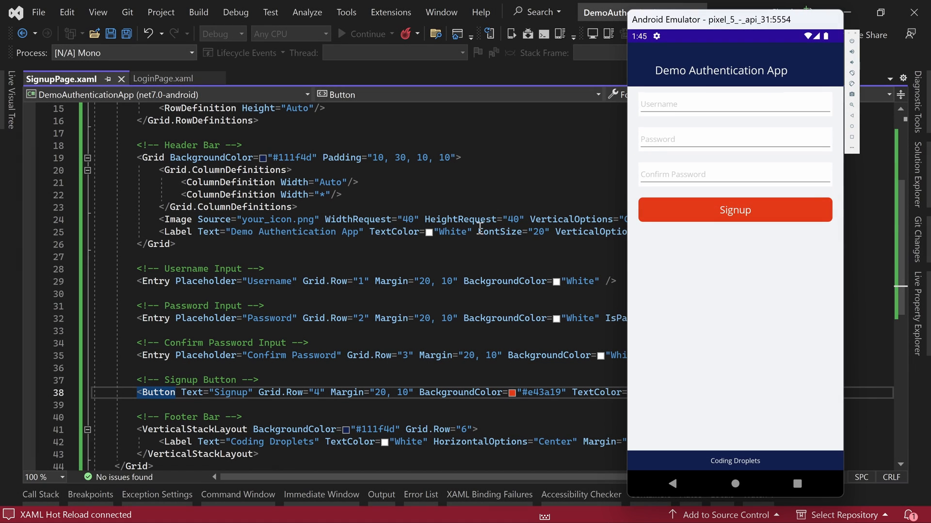
mouse_move(582, 175)
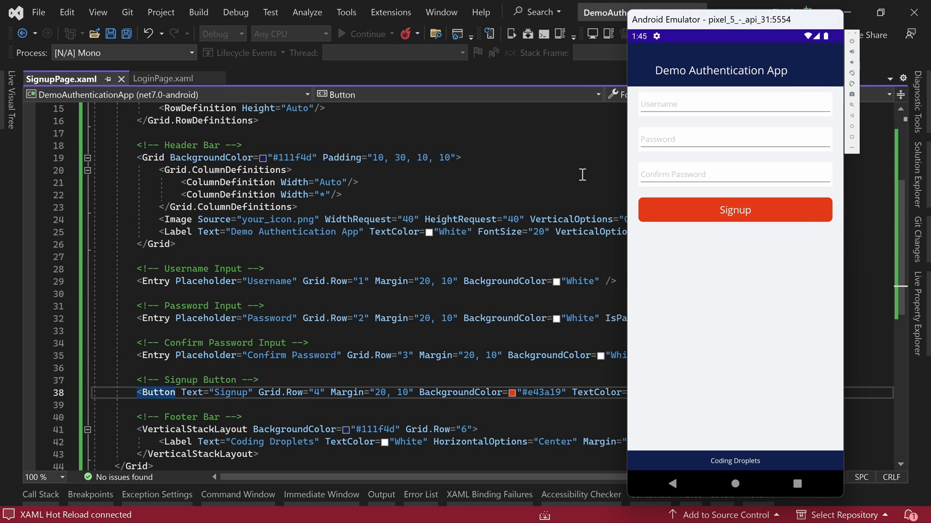
mouse_move(674, 256)
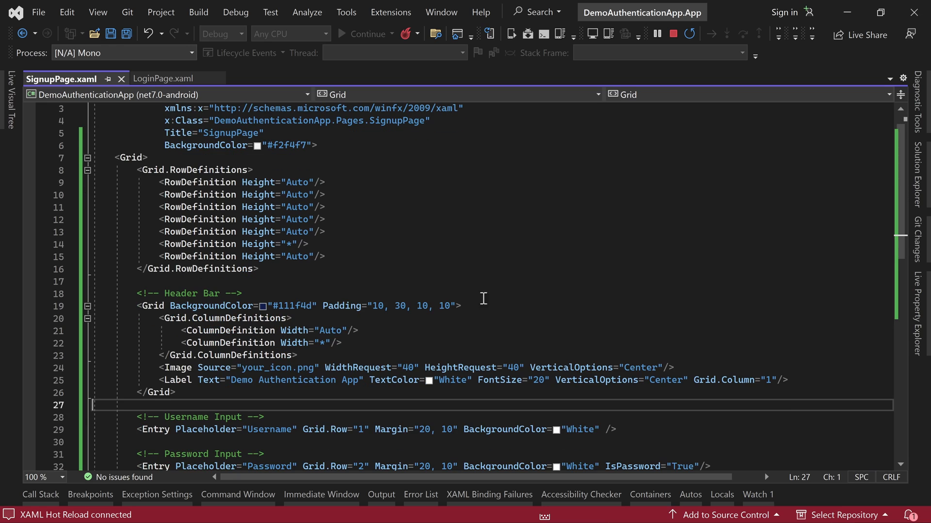
Switch the header icon to app_icon.png, give the app name Margin 10, and test with username 'test'
double_click(251, 367)
text(app)
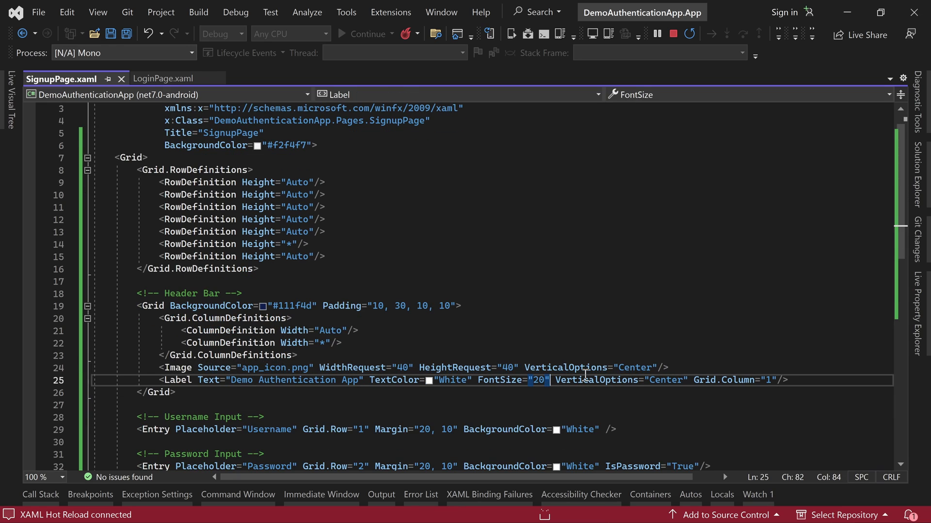
text(Margin=")
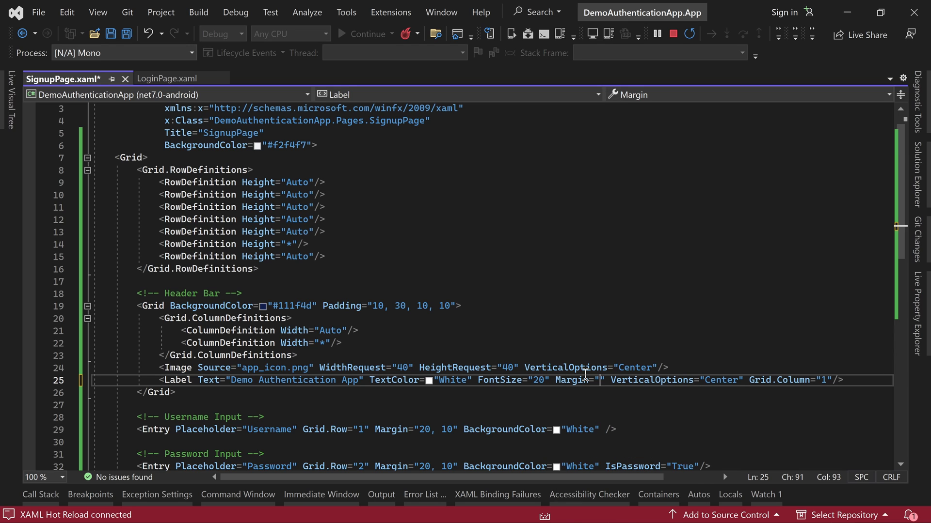
text(10)
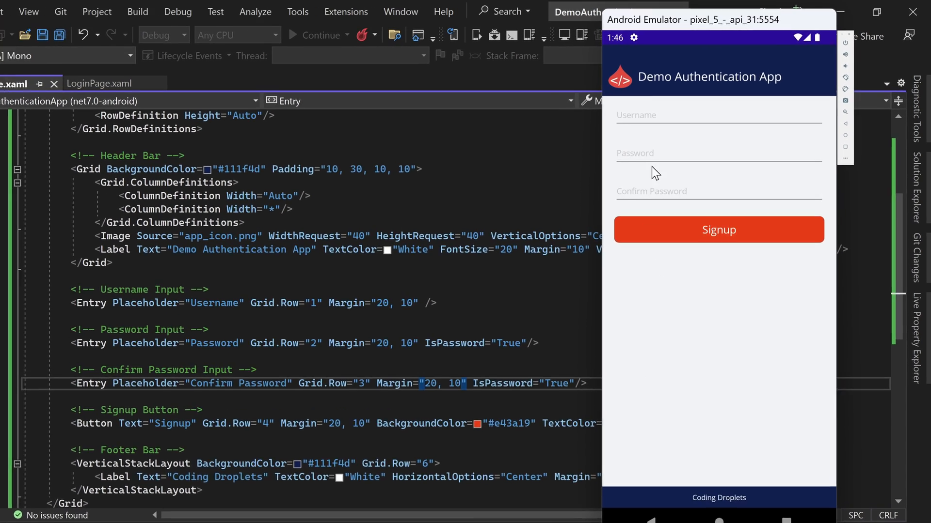
text(test)
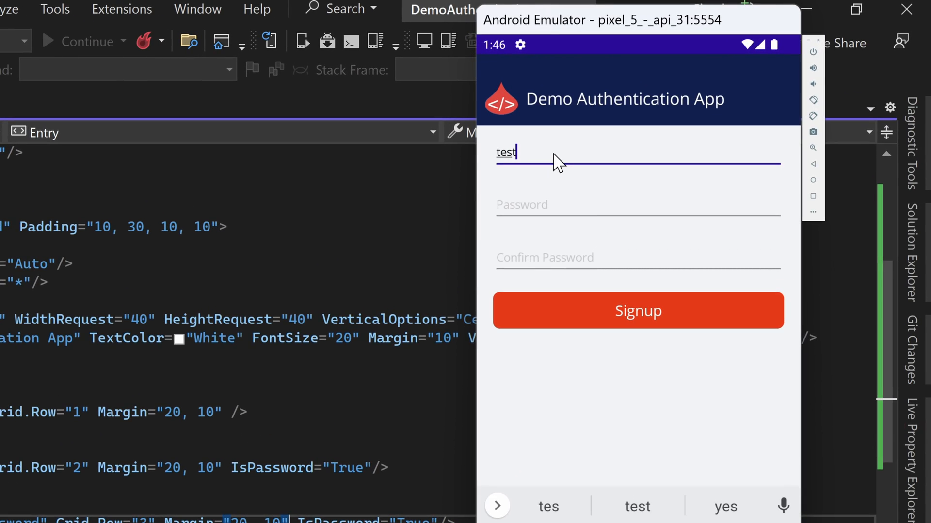